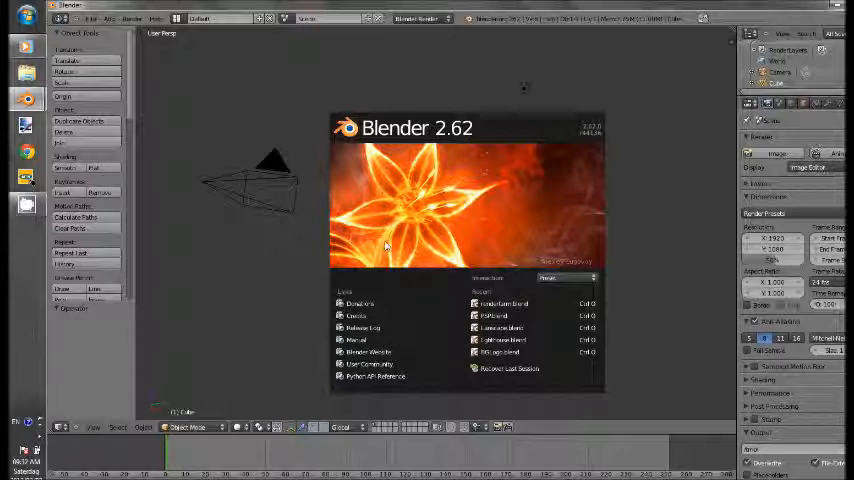
Close the Blender 2.62 splash screen to reveal the default scene.
{"action": "left_click", "coordinate": [386, 245]}
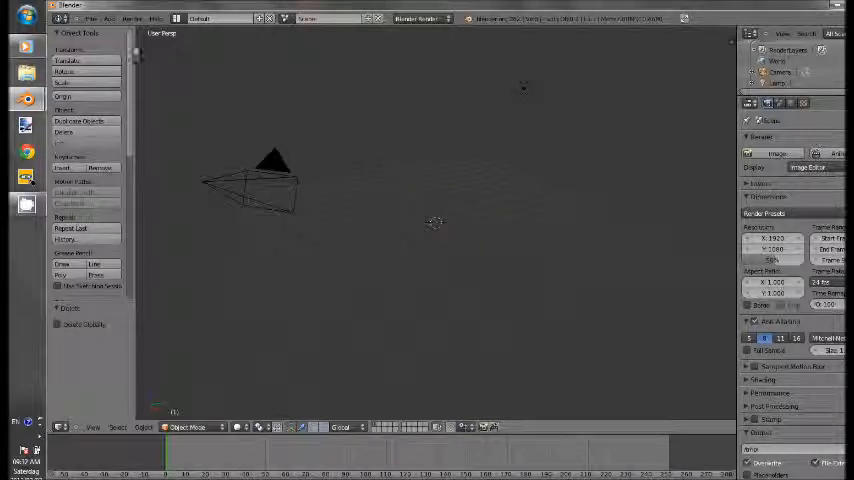
Browse the File > Import format list, including Images as Planes.
{"action": "left_click", "coordinate": [95, 18]}
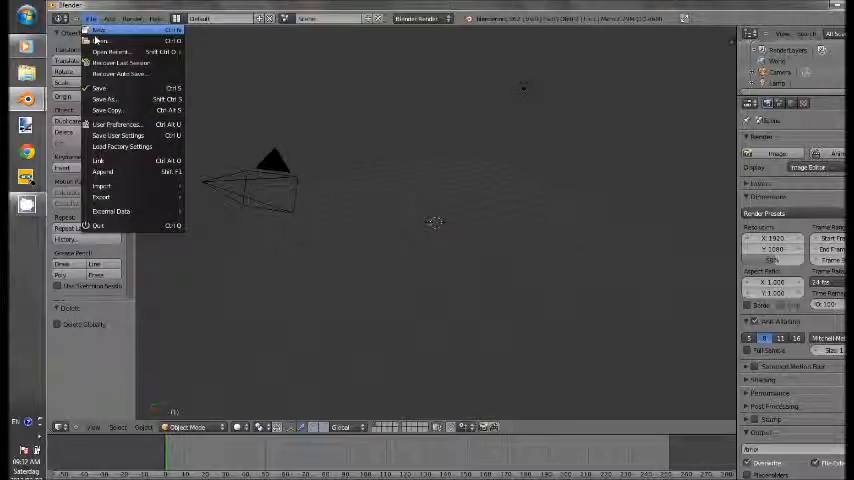
{"action": "left_click", "coordinate": [102, 186]}
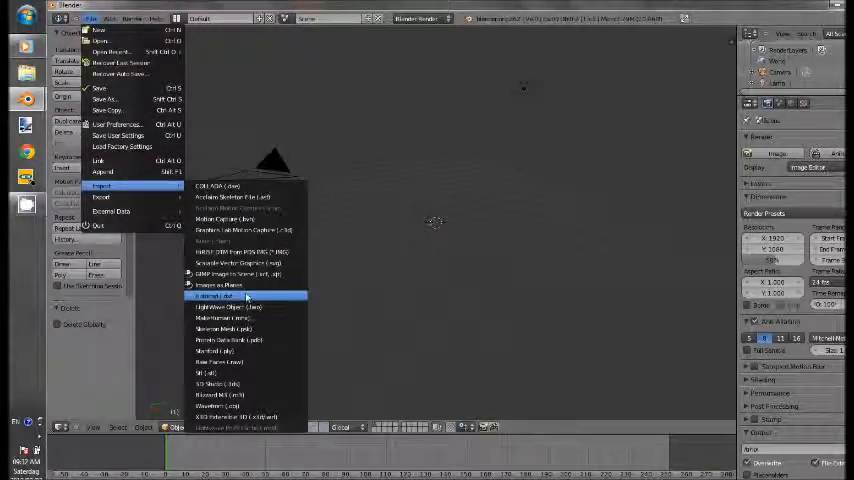
{"action": "mouse_move", "coordinate": [247, 288]}
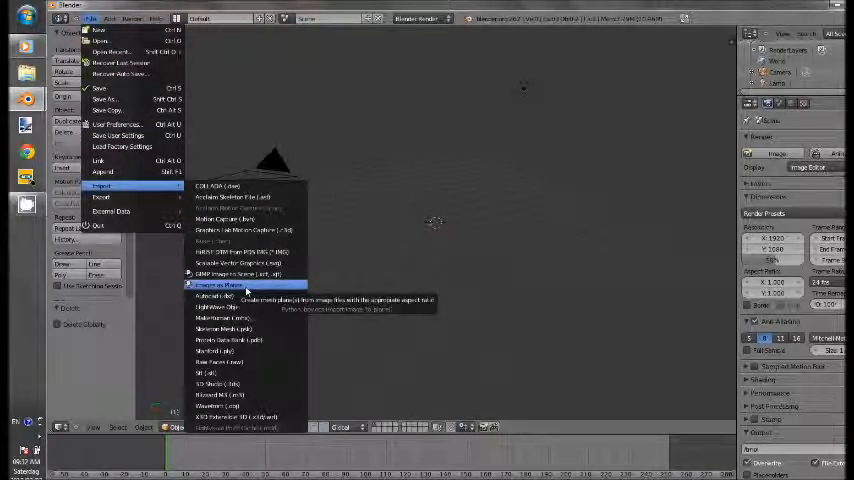
{"action": "mouse_move", "coordinate": [240, 289]}
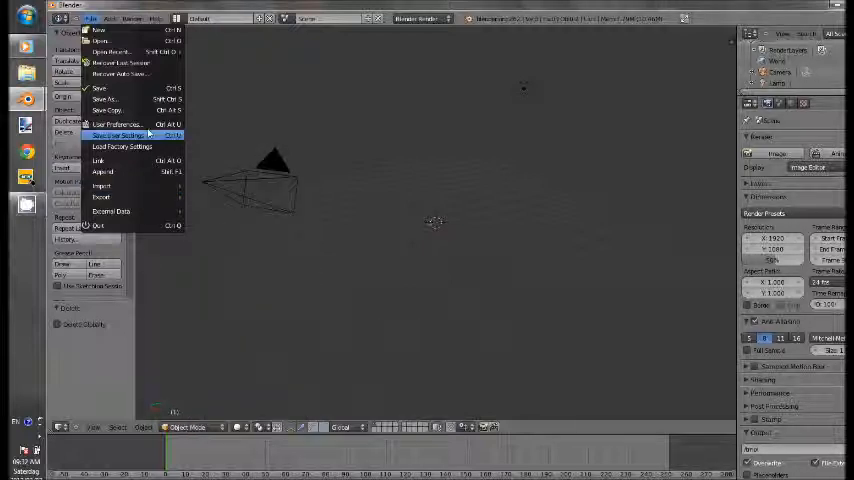
Review the Import-Export add-ons in User Preferences, checking Import Images as Planes.
{"action": "left_click", "coordinate": [120, 133]}
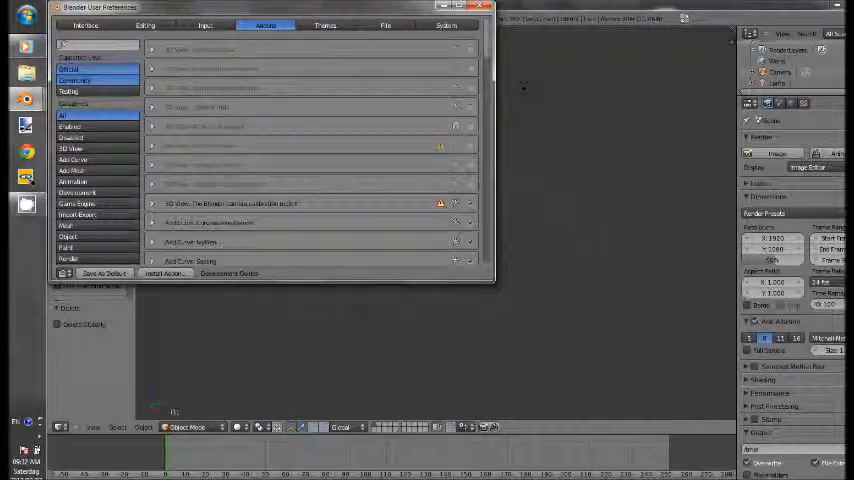
{"action": "left_click", "coordinate": [78, 192]}
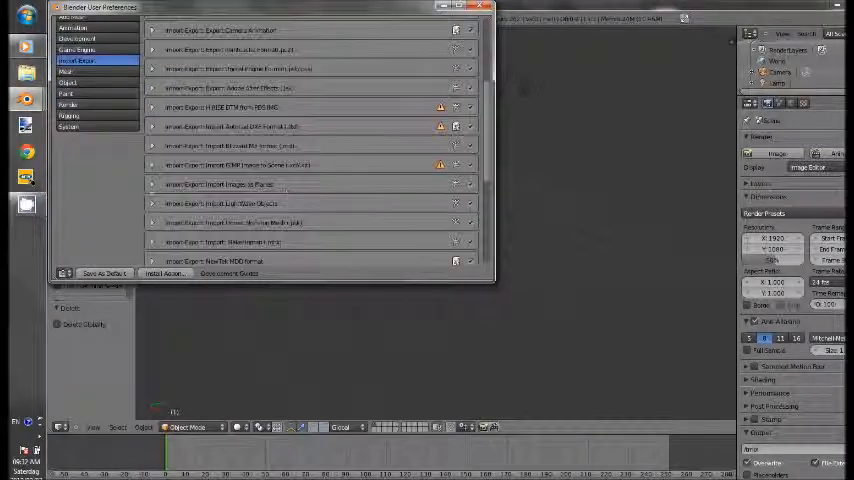
{"action": "left_click", "coordinate": [154, 184]}
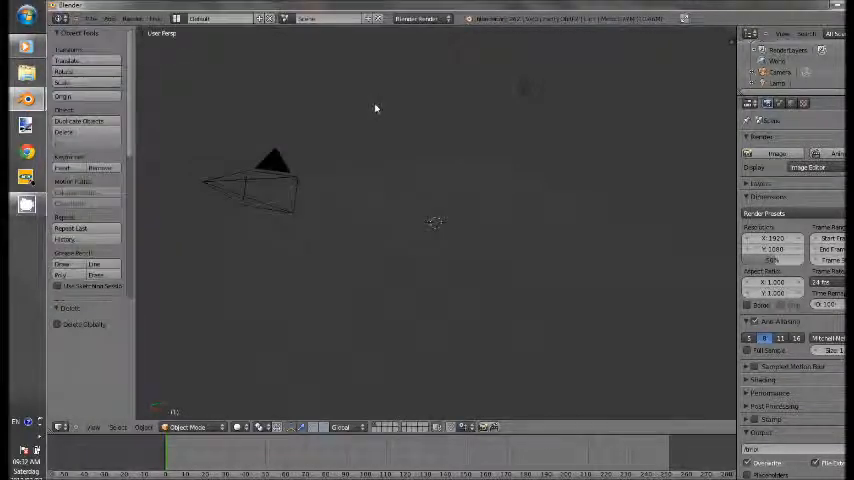
Import Background.png as an image plane and show it with Textured viewport shading.
{"action": "left_click", "coordinate": [96, 18]}
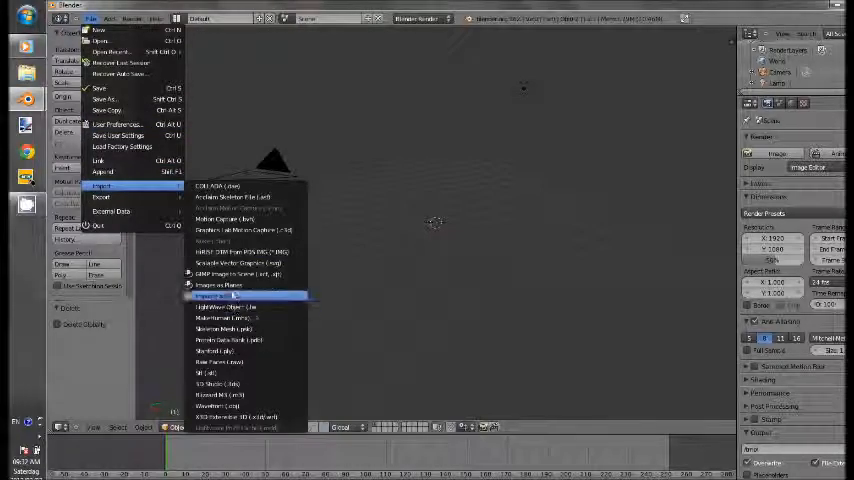
{"action": "left_click", "coordinate": [212, 296]}
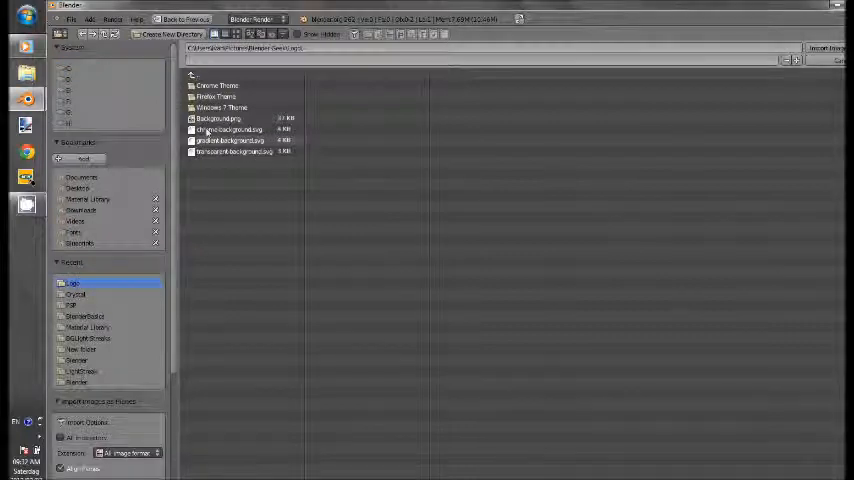
{"action": "left_click", "coordinate": [213, 118]}
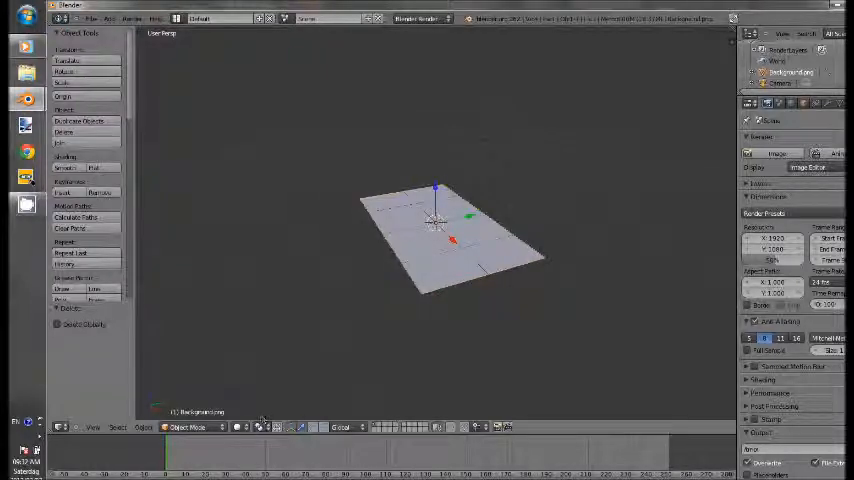
{"action": "left_click", "coordinate": [232, 430]}
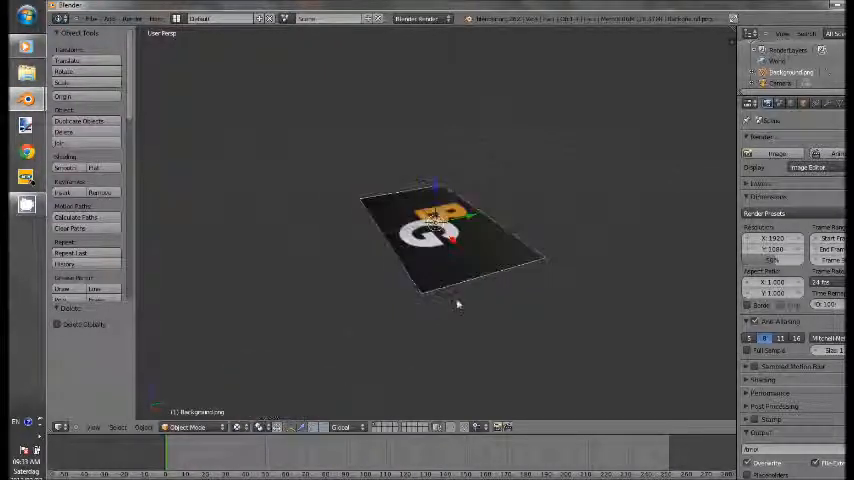
{"action": "mouse_move", "coordinate": [404, 324]}
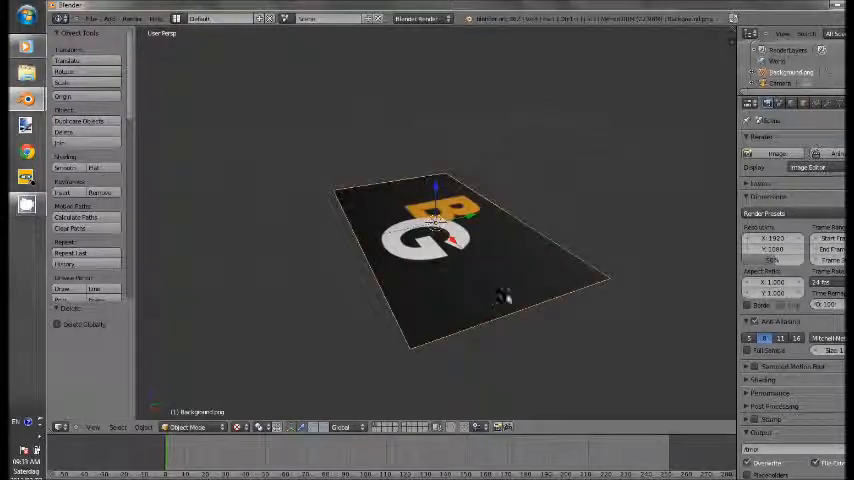
{"action": "mouse_move", "coordinate": [540, 176]}
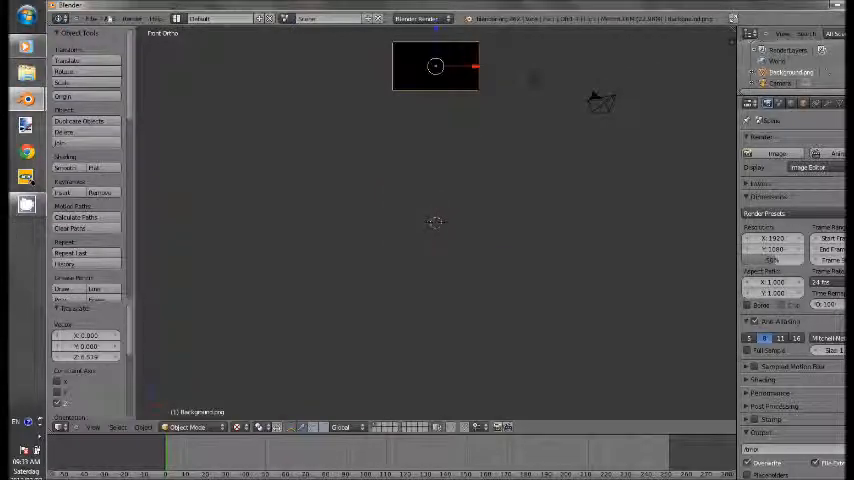
Add a mesh cylinder to become the flagpole beside the logo plane.
{"action": "left_click", "coordinate": [110, 18]}
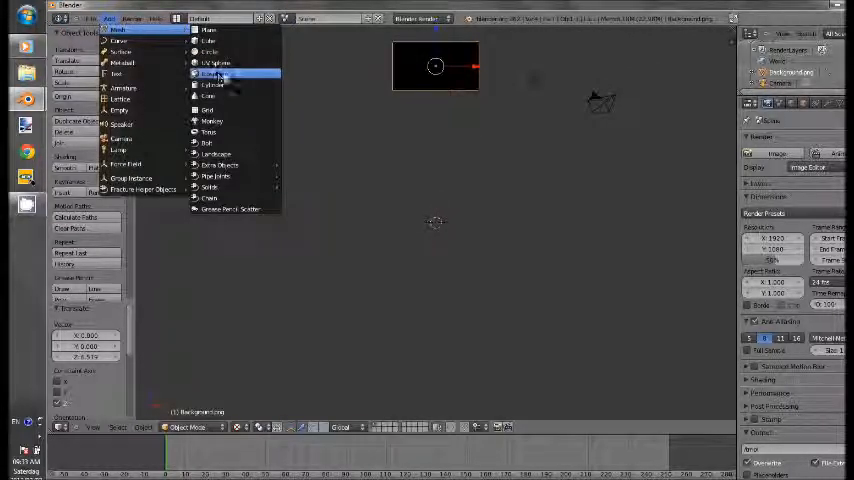
{"action": "left_click", "coordinate": [209, 74]}
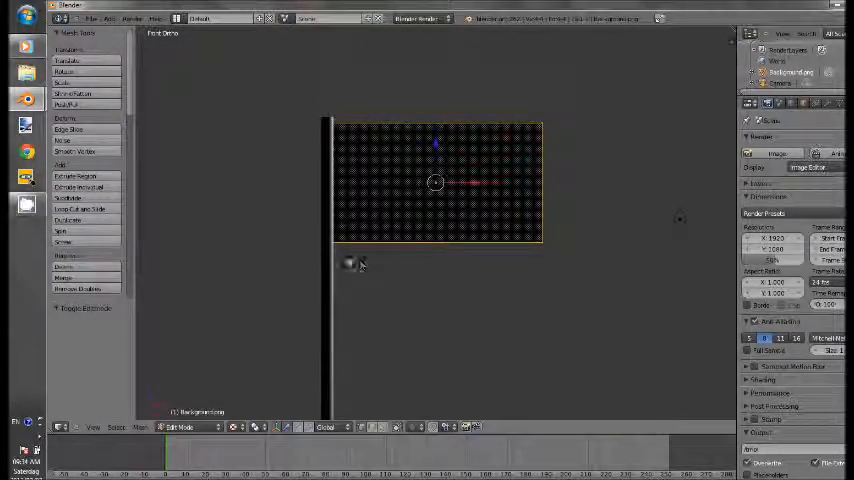
{"action": "mouse_move", "coordinate": [80, 198]}
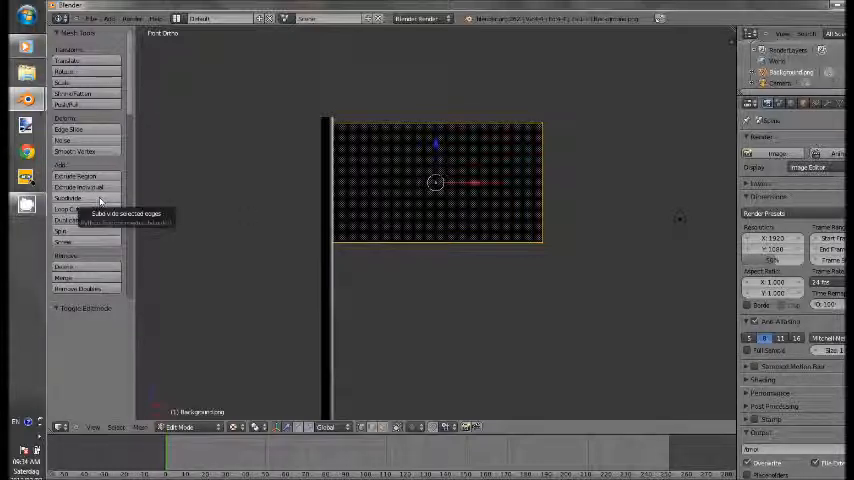
Subdivide the flag plane's mesh from the Tool Shelf, adjusting the number of cuts.
{"action": "left_click", "coordinate": [68, 198]}
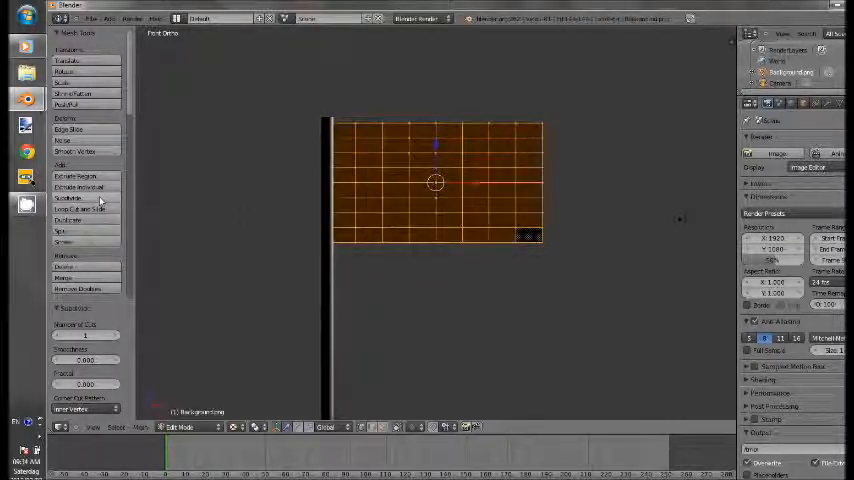
{"action": "left_click", "coordinate": [68, 197]}
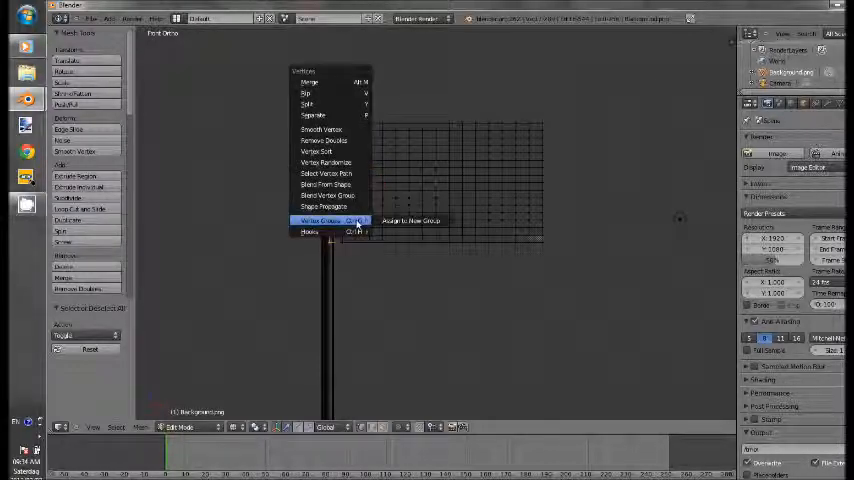
{"action": "mouse_move", "coordinate": [410, 221]}
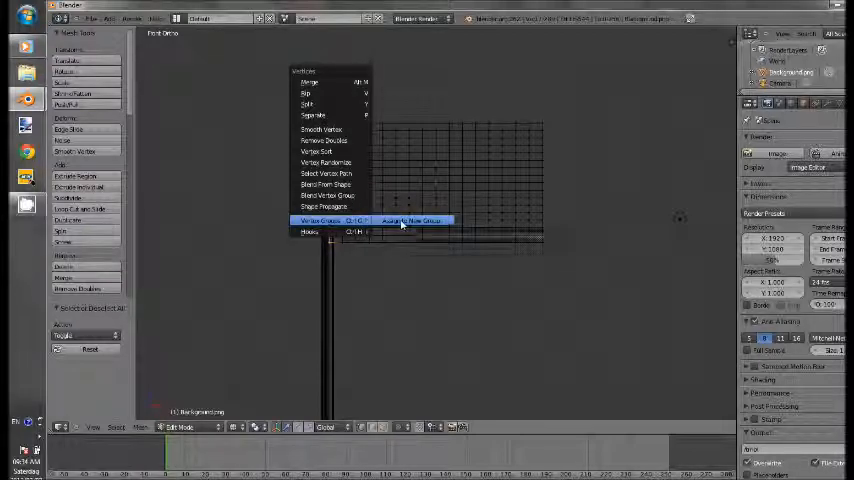
{"action": "mouse_move", "coordinate": [410, 221]}
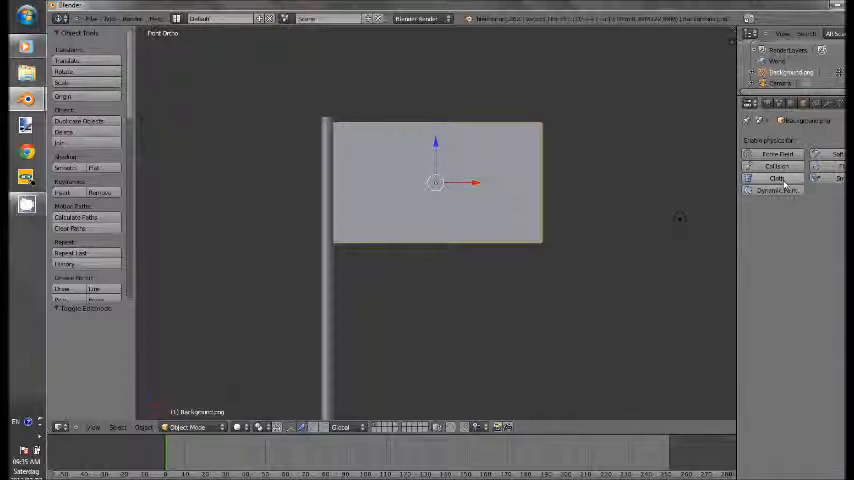
Enable Cloth physics on the flag plane in the Physics tab.
{"action": "left_click", "coordinate": [773, 178]}
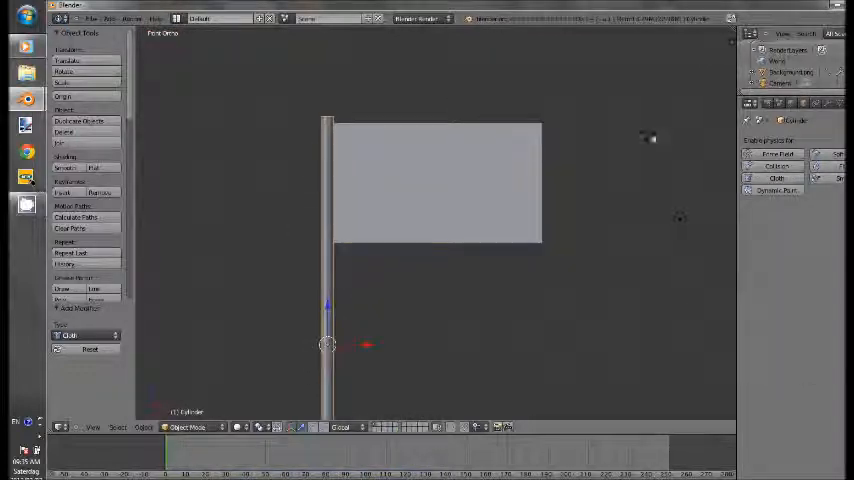
Reselect the flag plane to show its Cloth quality, mass and stiffness settings.
{"action": "left_click", "coordinate": [774, 165]}
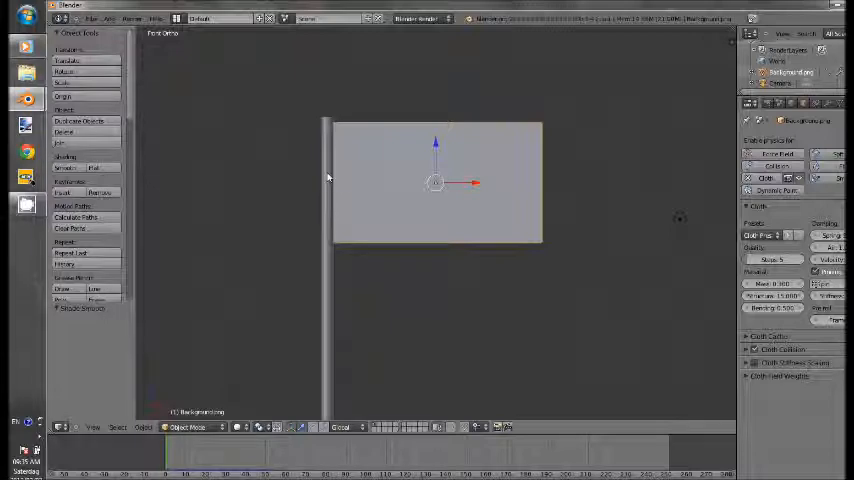
Add a Wind-type force field from the Add > Force Field menu.
{"action": "left_click", "coordinate": [98, 19]}
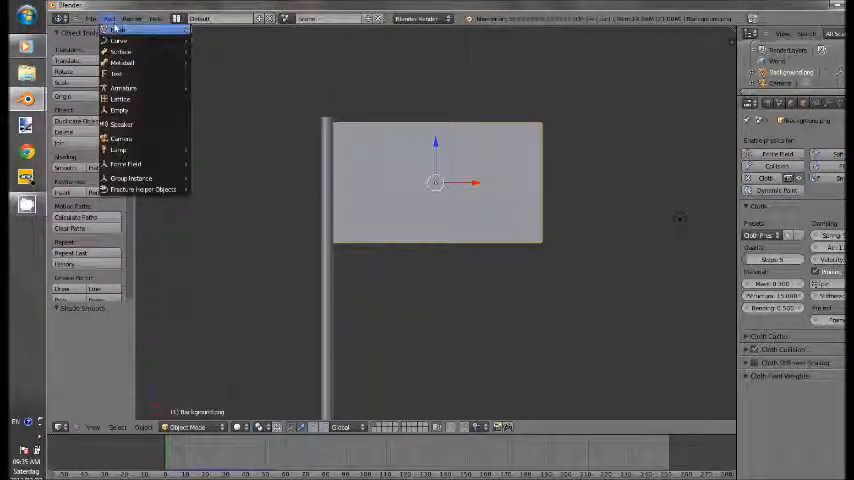
{"action": "left_click", "coordinate": [125, 164]}
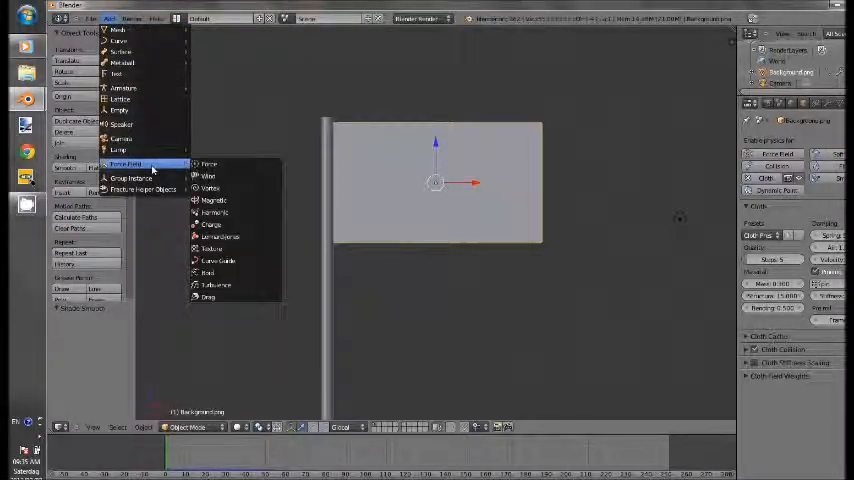
{"action": "left_click", "coordinate": [208, 163]}
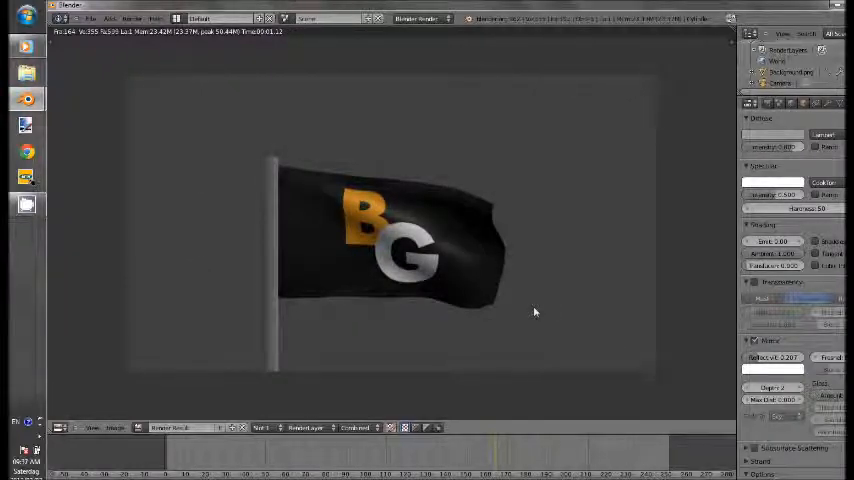
{"action": "mouse_move", "coordinate": [453, 278]}
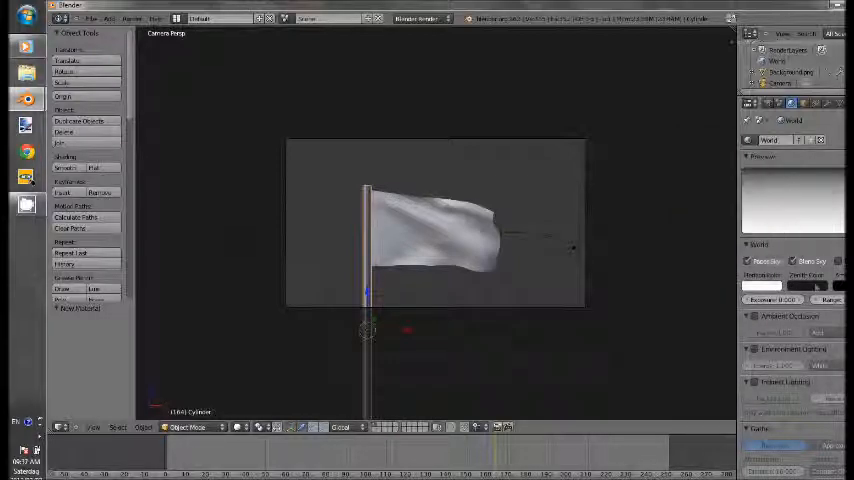
Leave the render view and open the World tab in the Properties editor.
{"action": "left_click", "coordinate": [762, 285]}
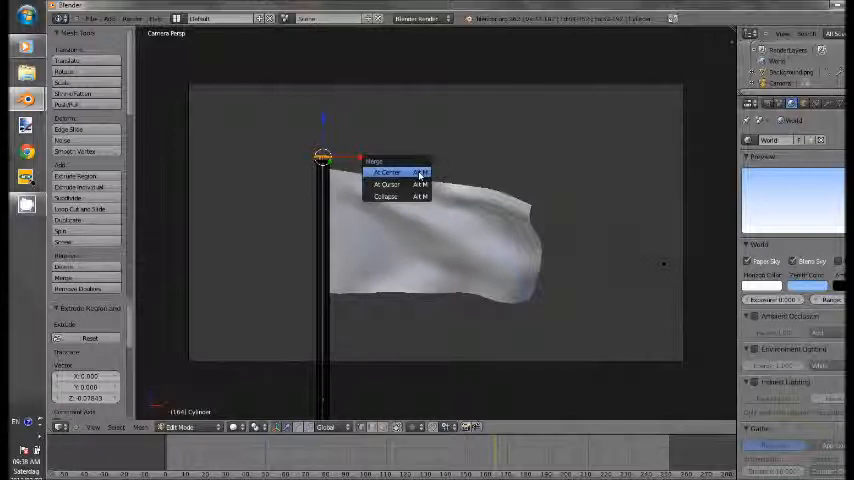
{"action": "mouse_move", "coordinate": [390, 172]}
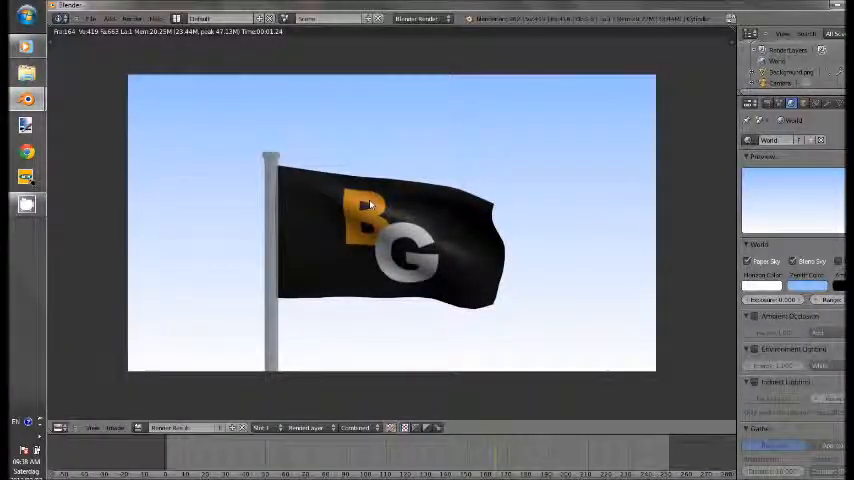
{"action": "mouse_move", "coordinate": [362, 286]}
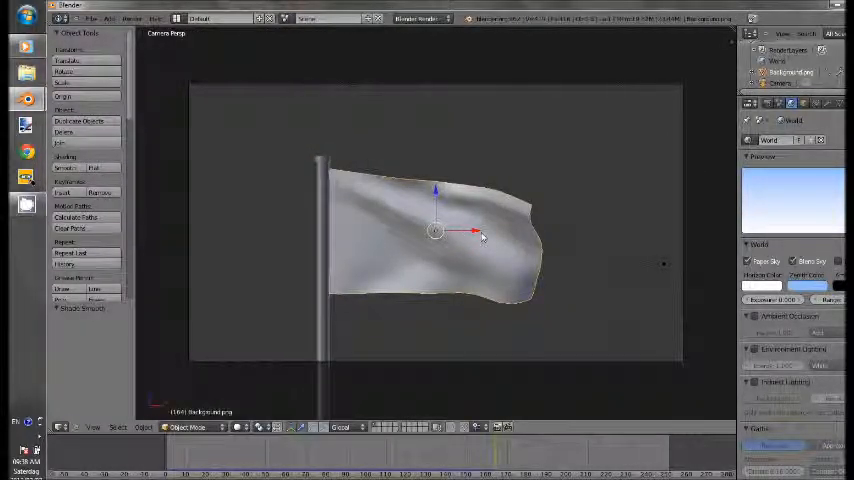
{"action": "key", "text": "Tab"}
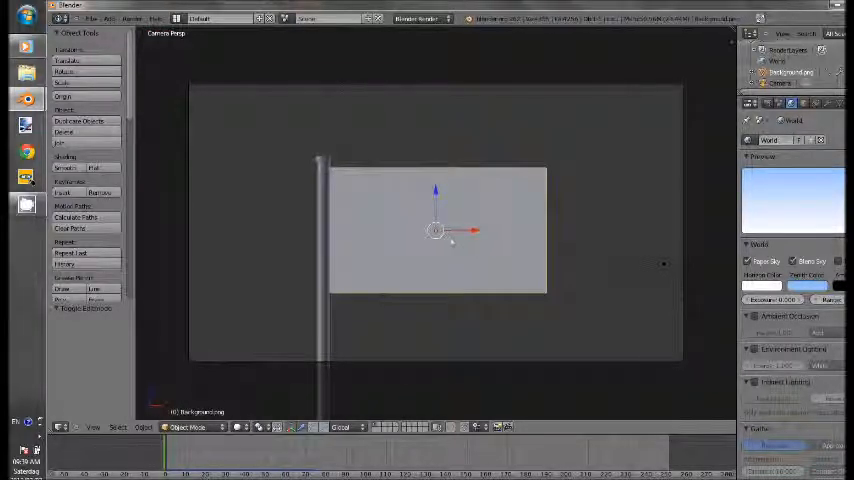
{"action": "mouse_move", "coordinate": [596, 214]}
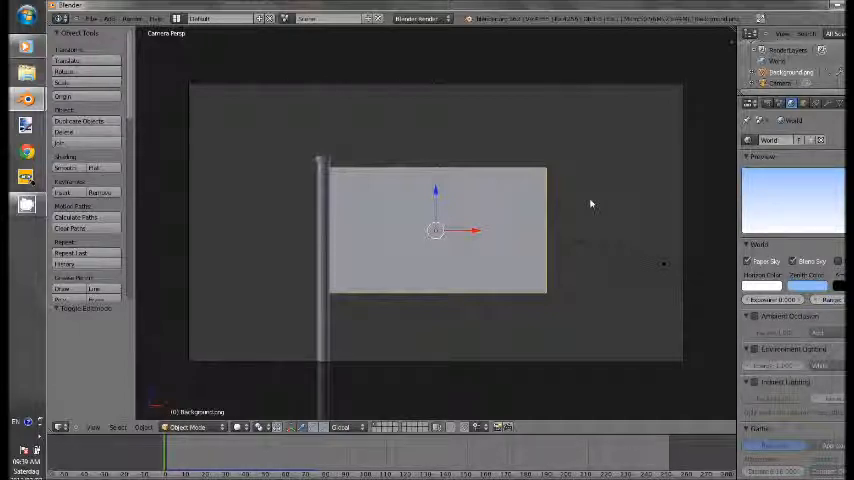
{"action": "mouse_move", "coordinate": [814, 158]}
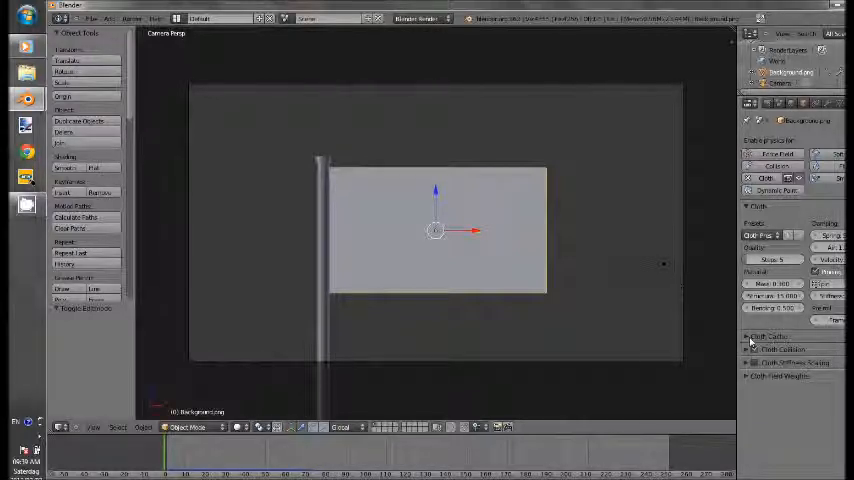
Show the flag's Cloth physics panel with its cache settings in the Properties editor.
{"action": "left_click", "coordinate": [753, 336]}
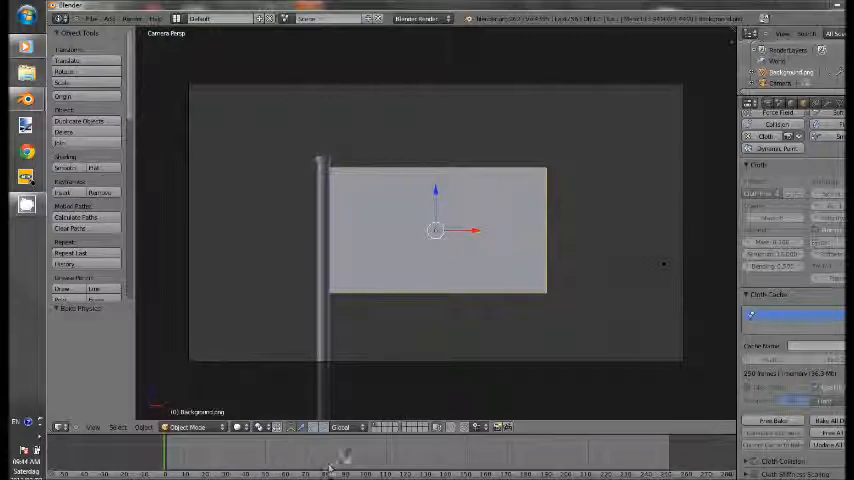
{"action": "mouse_move", "coordinate": [346, 463]}
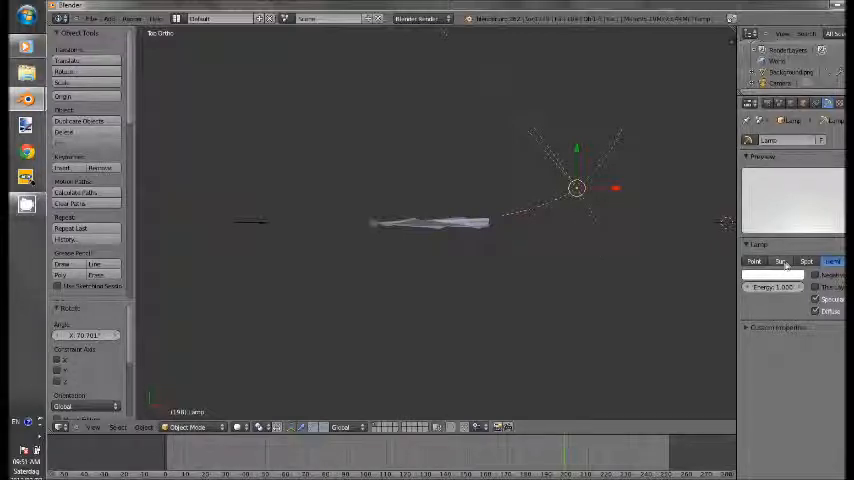
Set the original lamp to Sun and the duplicate Lamp.001 to Hemi.
{"action": "left_click", "coordinate": [782, 261]}
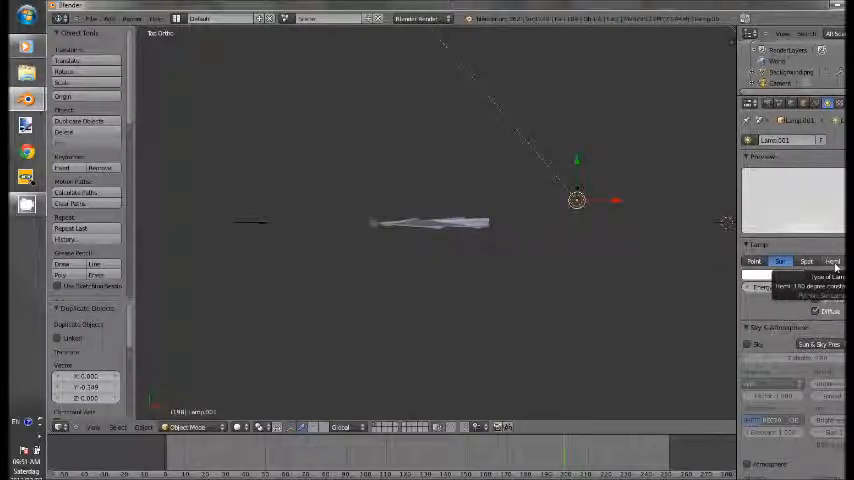
{"action": "left_click", "coordinate": [825, 261]}
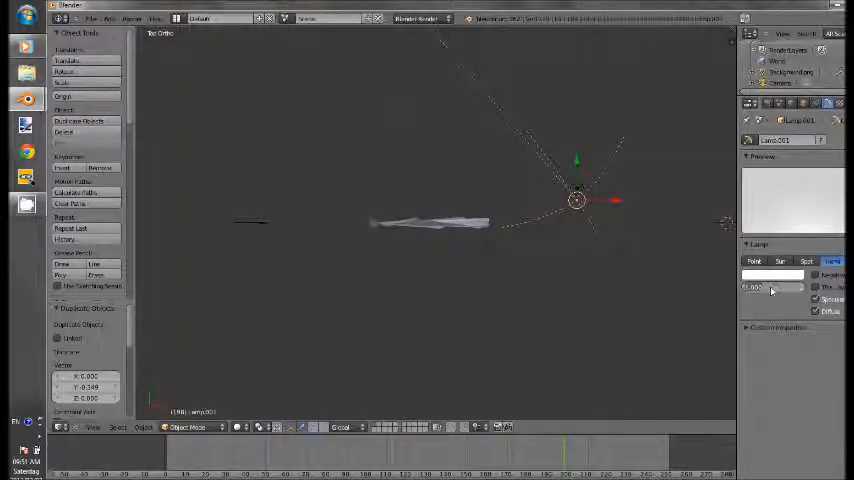